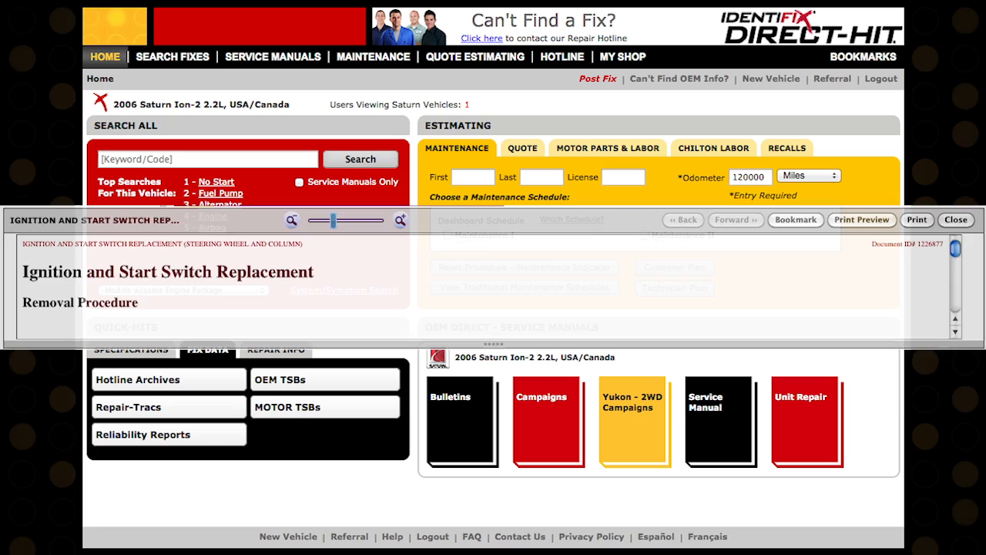
Step: Bookmark the 2006 Saturn Ion Ignition and Start Switch Replacement procedure
click(796, 219)
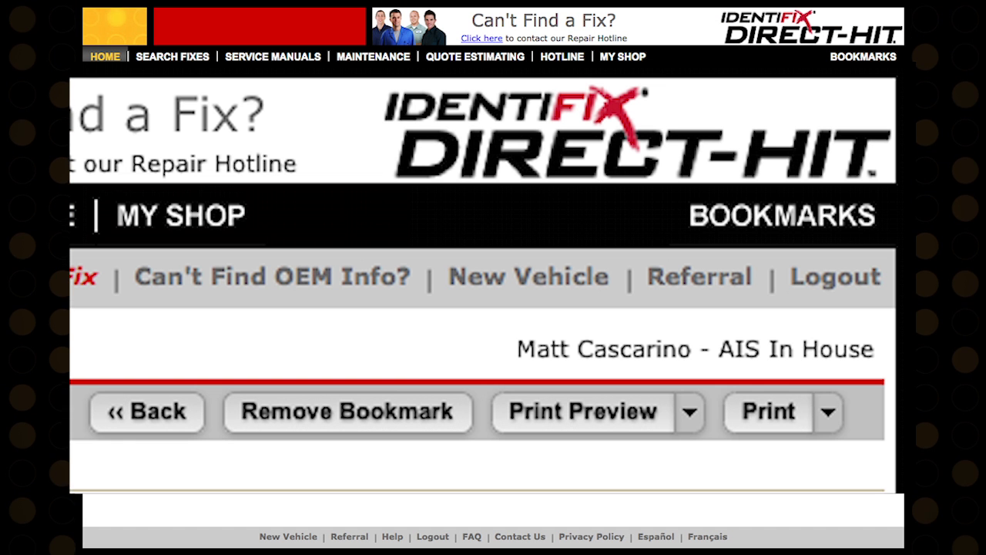
Step: Remove the procedure's bookmark and send the Ignition and Start Switch Replacement page to print
click(145, 412)
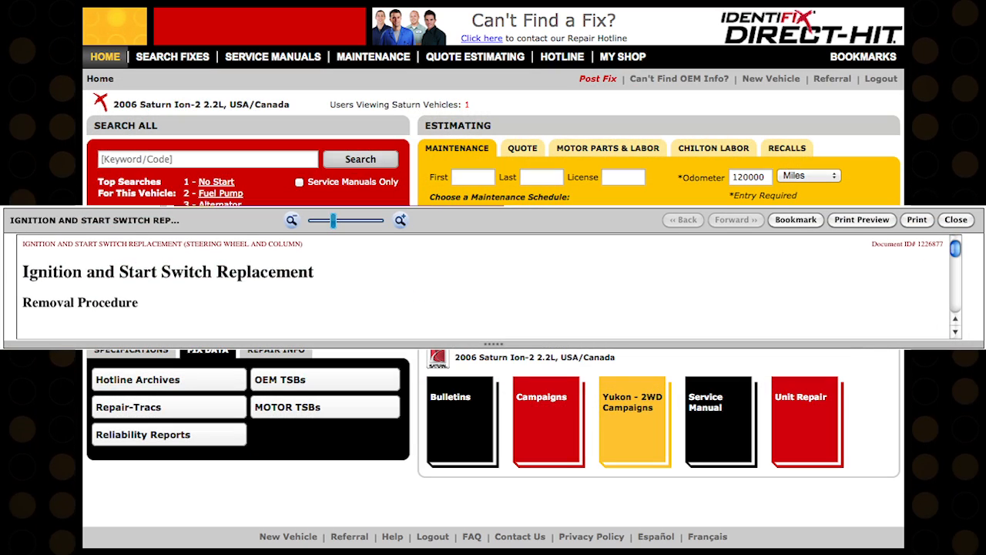
click(917, 219)
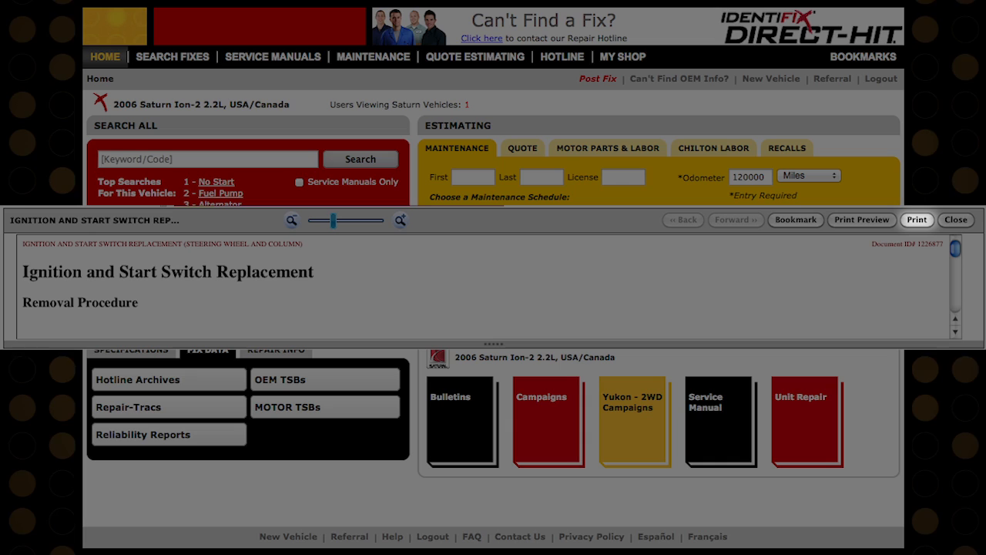